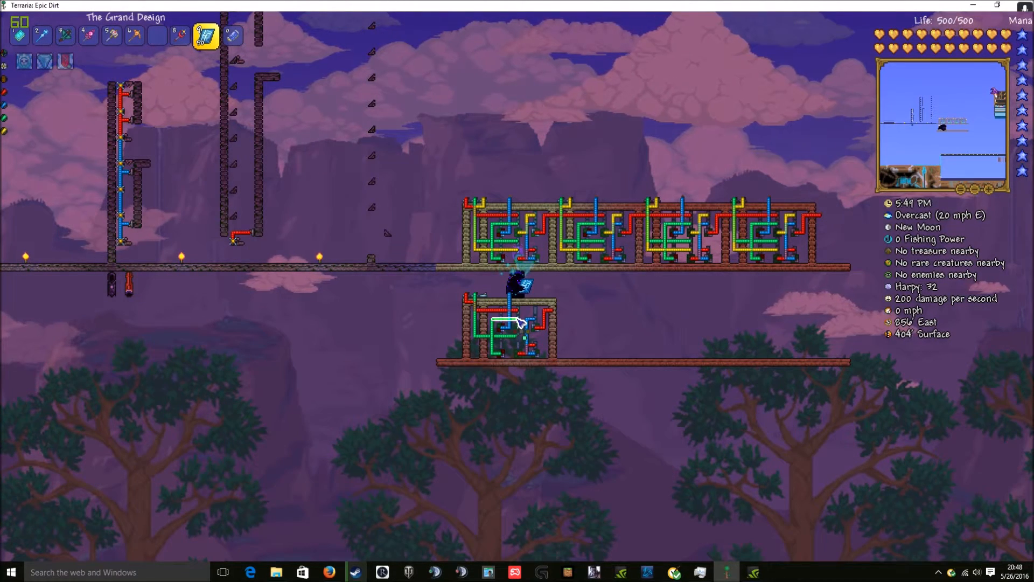
- Select The Grand Design to reveal the colored wiring, then ready a Switch from the hotbar
right_click(521, 323)
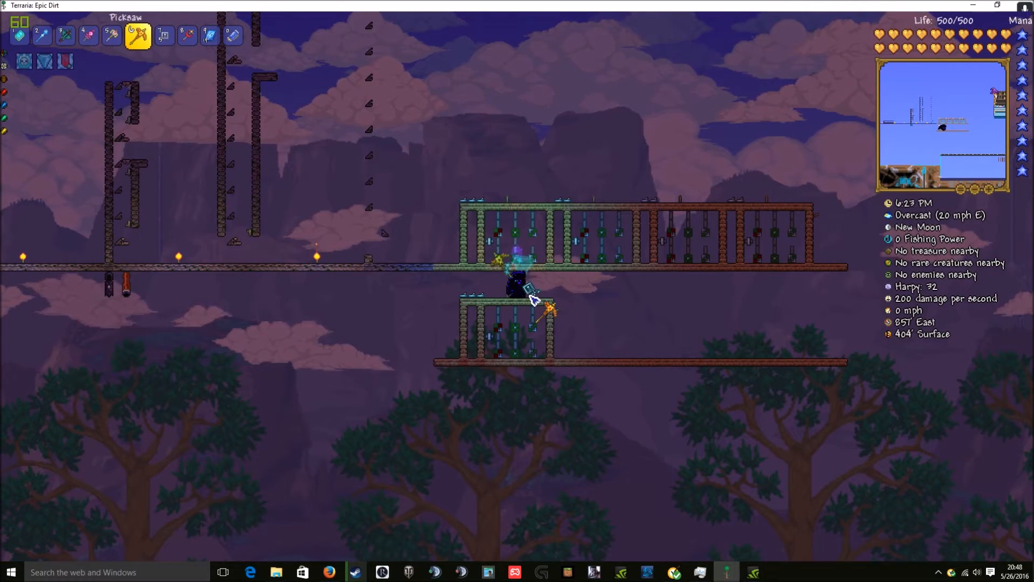
left_click(205, 36)
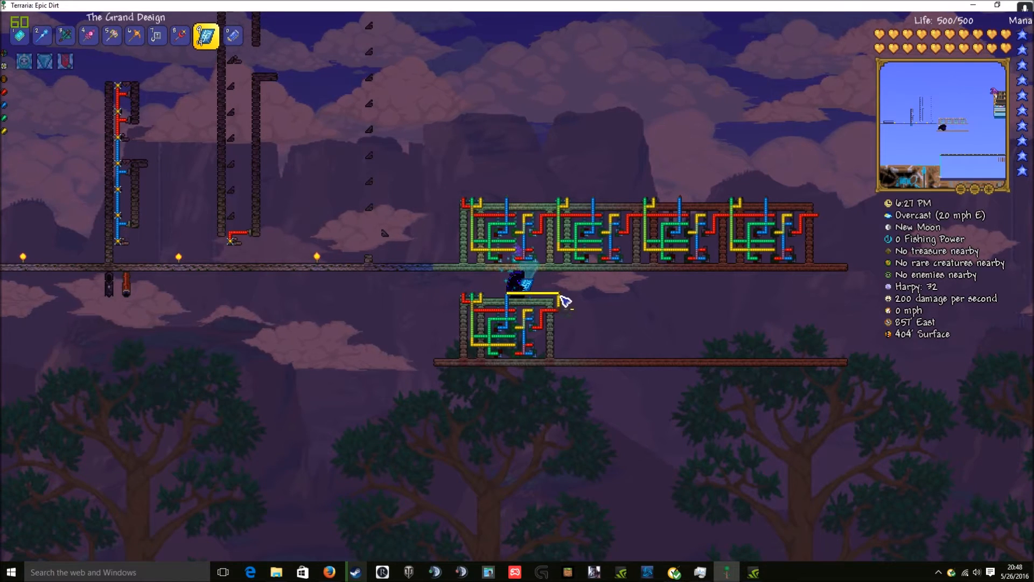
left_click(160, 34)
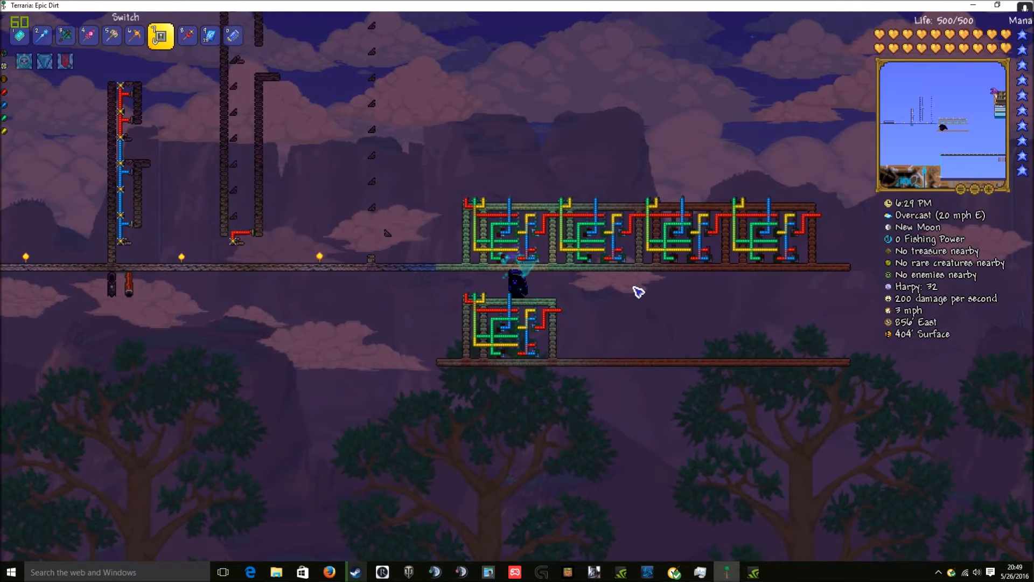